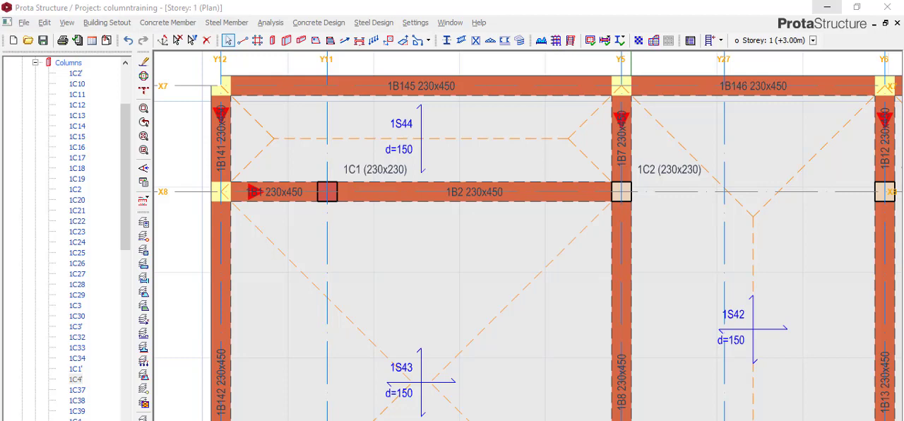
pyautogui.moveTo(593, 353)
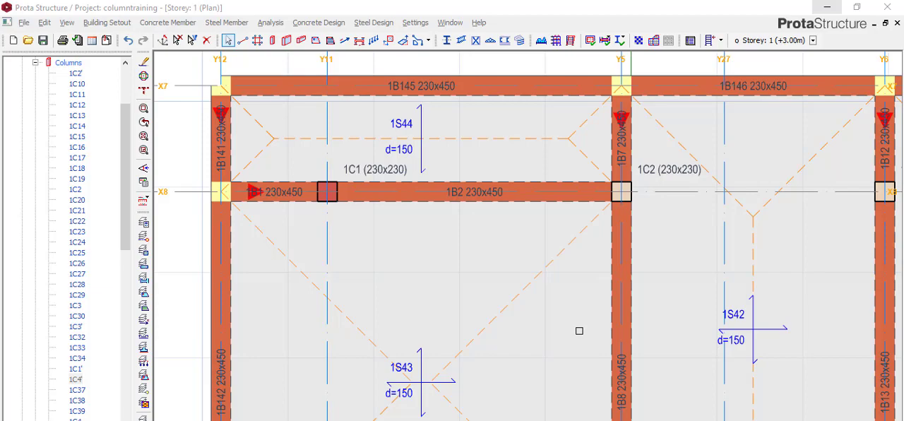
pyautogui.moveTo(580, 296)
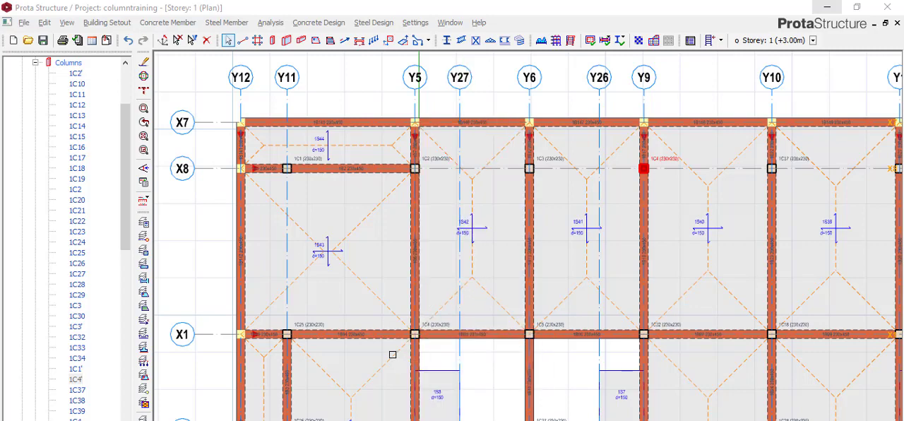
pyautogui.moveTo(381, 289)
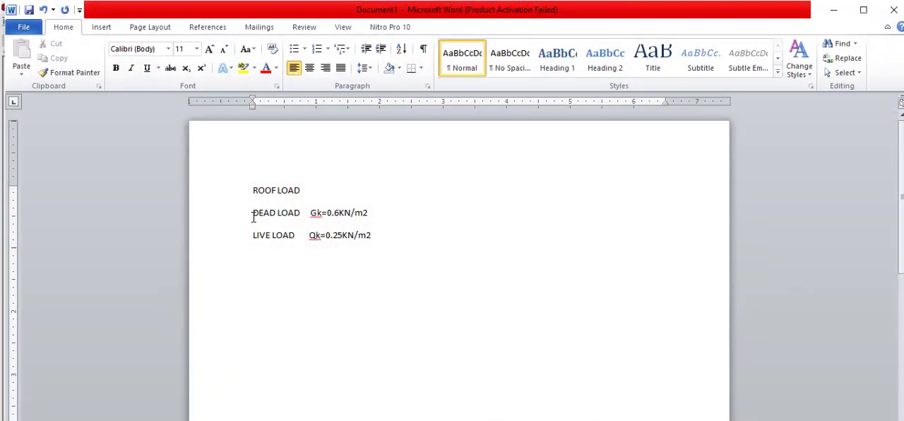
# After reading the Word note (Gk=0.6, Qk=0.25 kN/m2), return to the ProtaStructure storey 1 plan
pyautogui.click(372, 235)
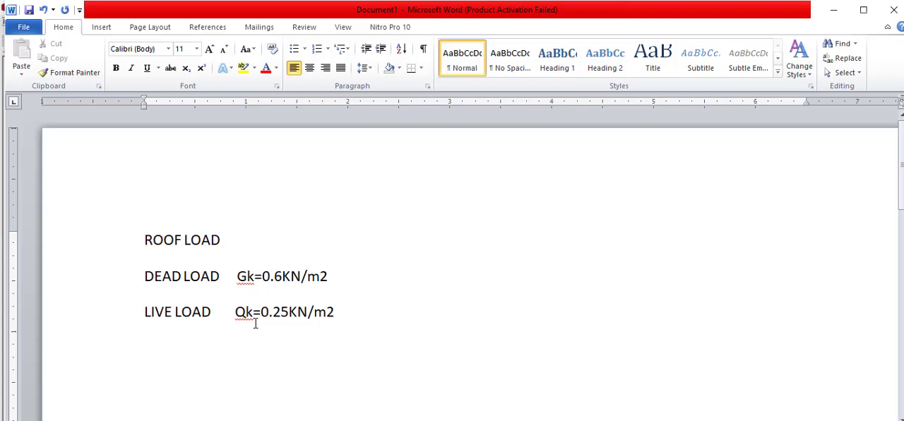
pyautogui.moveTo(306, 256)
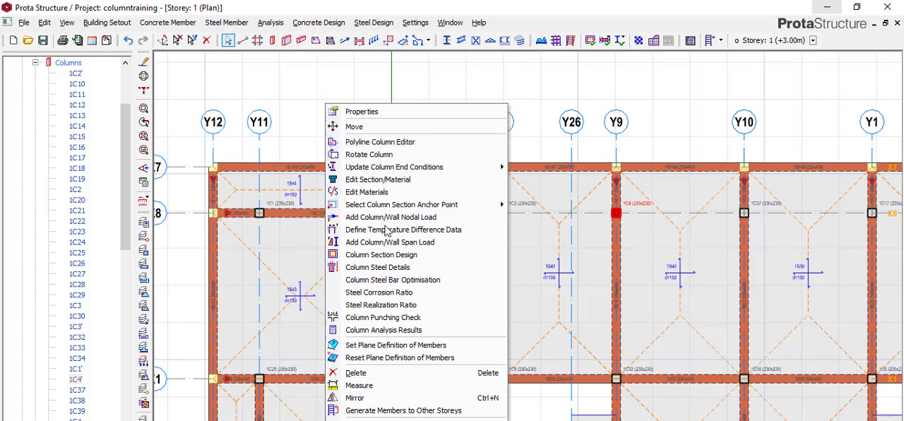
pyautogui.moveTo(400, 357)
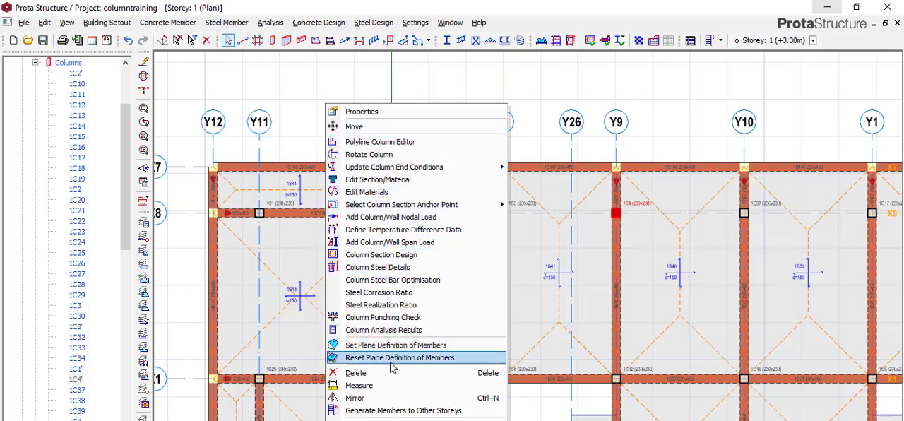
# Close the column right-click menu and go back to the Word roof-load note
pyautogui.click(400, 356)
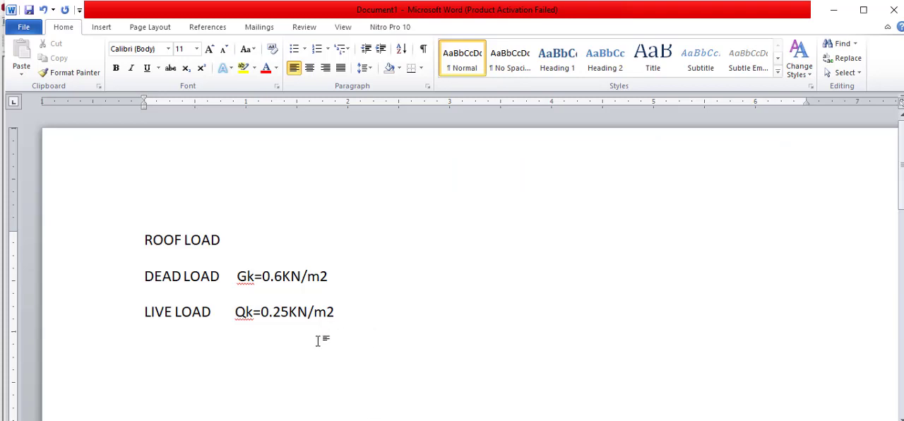
# Scroll below the live load line in Word, then return to the storey 1 plan
pyautogui.scroll(-3)
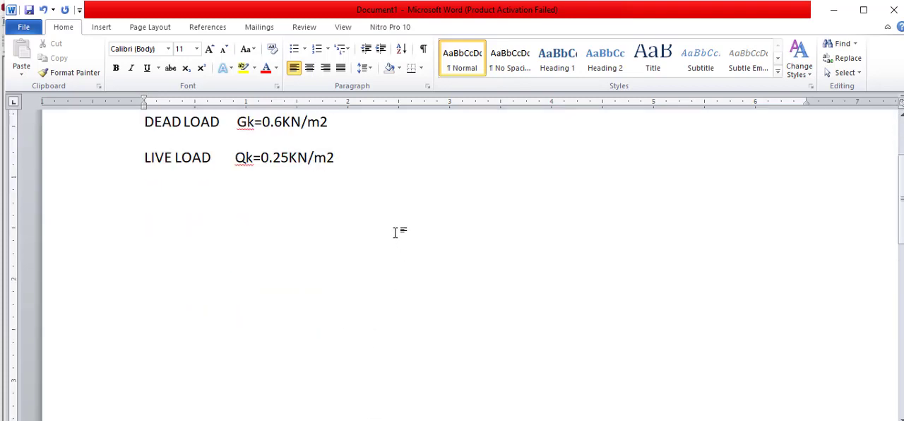
pyautogui.click(145, 193)
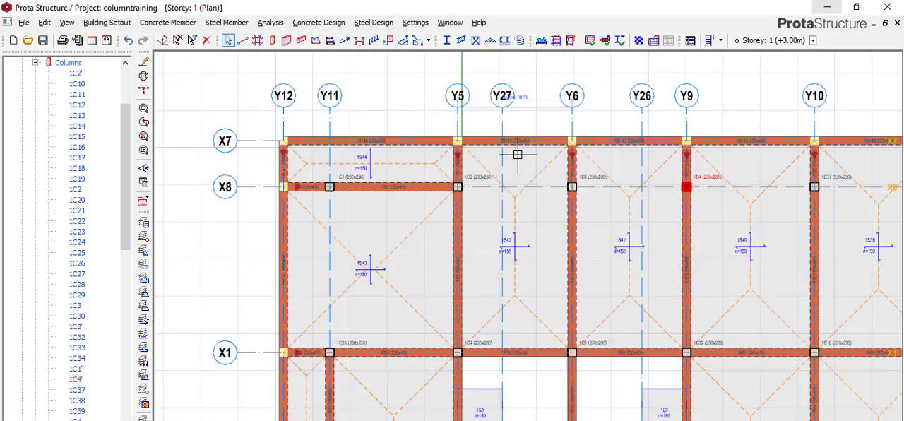
pyautogui.moveTo(517, 127)
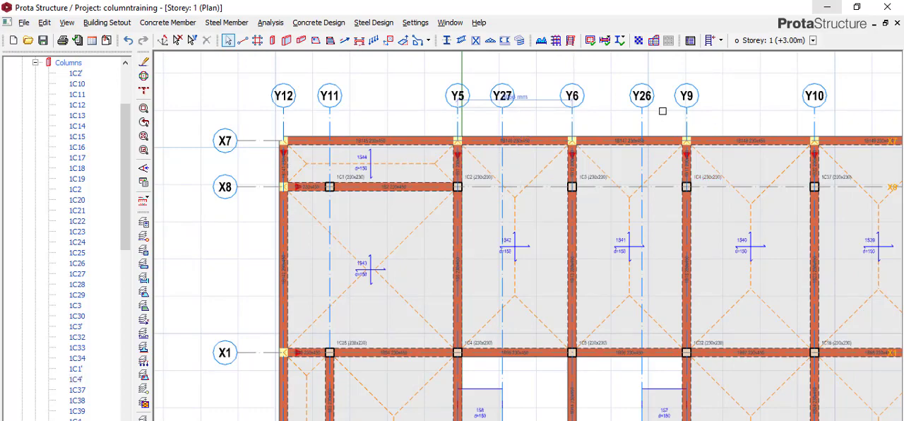
# Switch the ProtaStructure plan view to Storey 2 (+6.00m) to show the roof beam grid
pyautogui.click(502, 96)
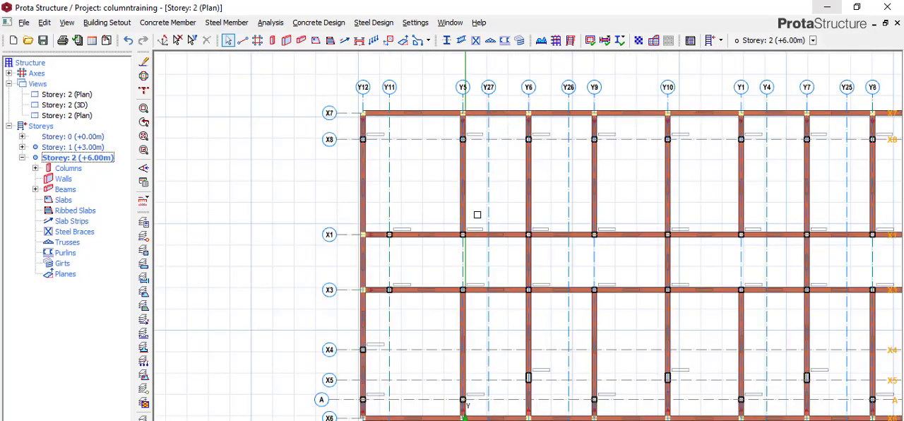
pyautogui.moveTo(454, 158)
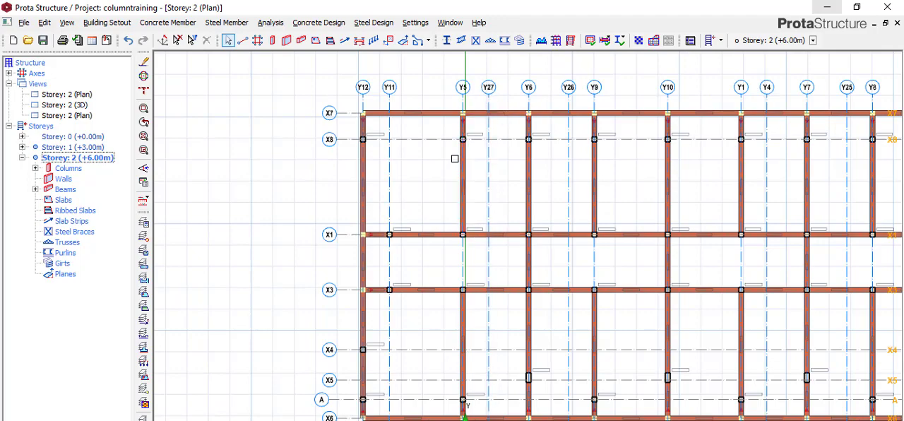
pyautogui.click(488, 87)
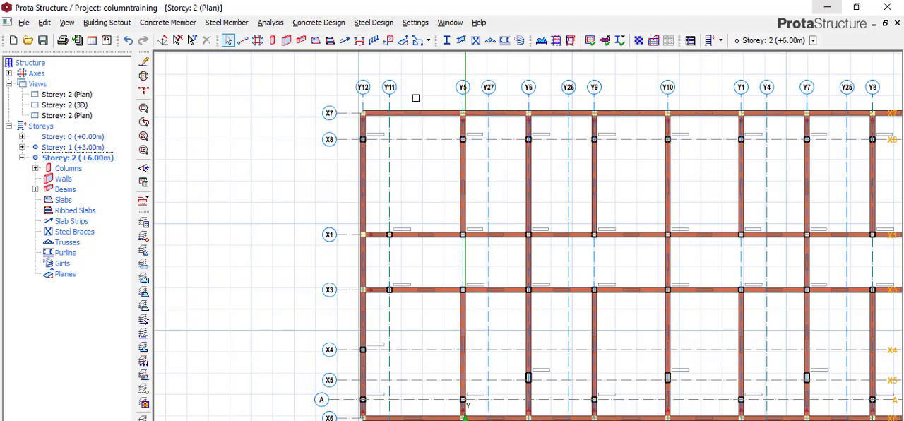
pyautogui.click(424, 233)
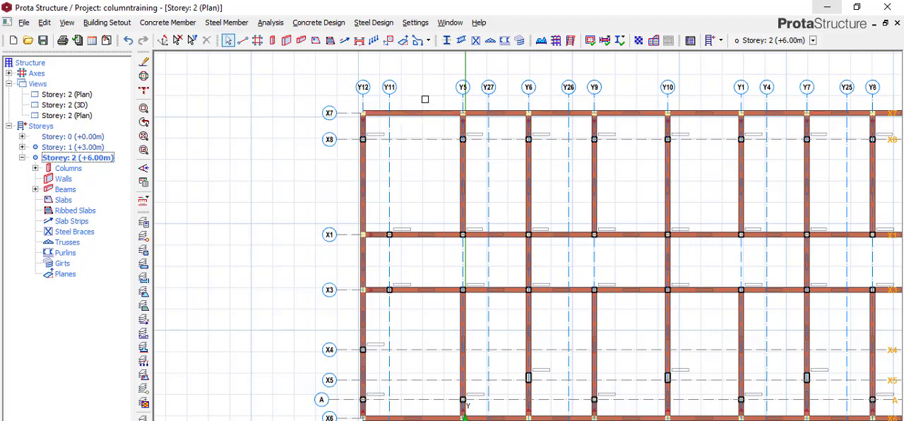
pyautogui.click(413, 113)
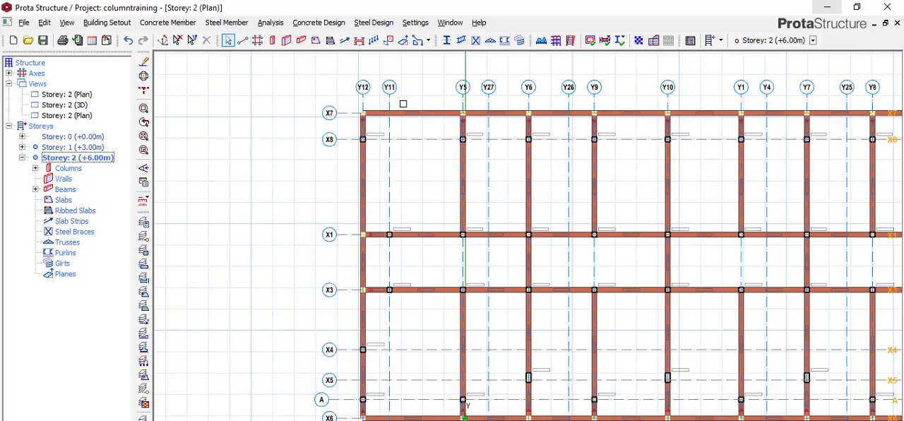
pyautogui.click(424, 289)
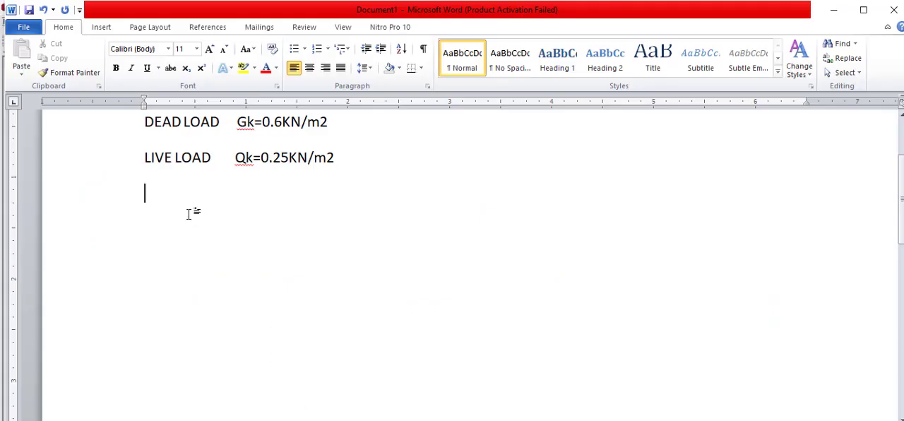
pyautogui.moveTo(189, 256)
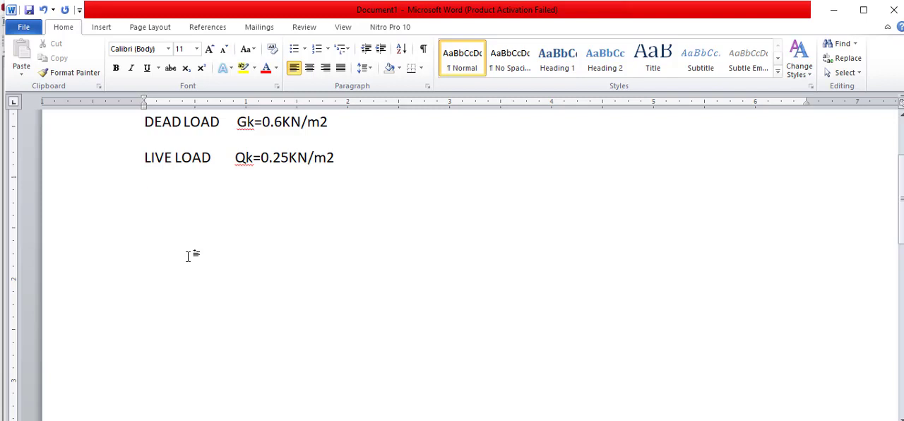
# Type the line-load working '0.5*3*0.6 =' on a new line below the live load
pyautogui.write('0.5')
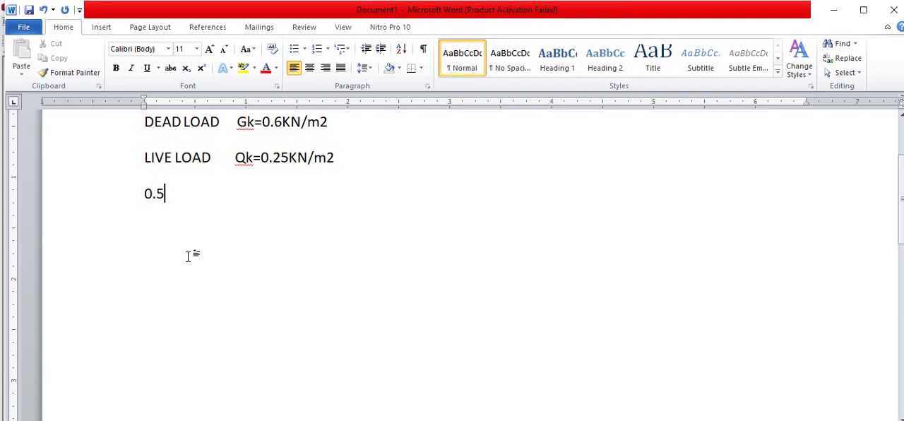
pyautogui.write('*')
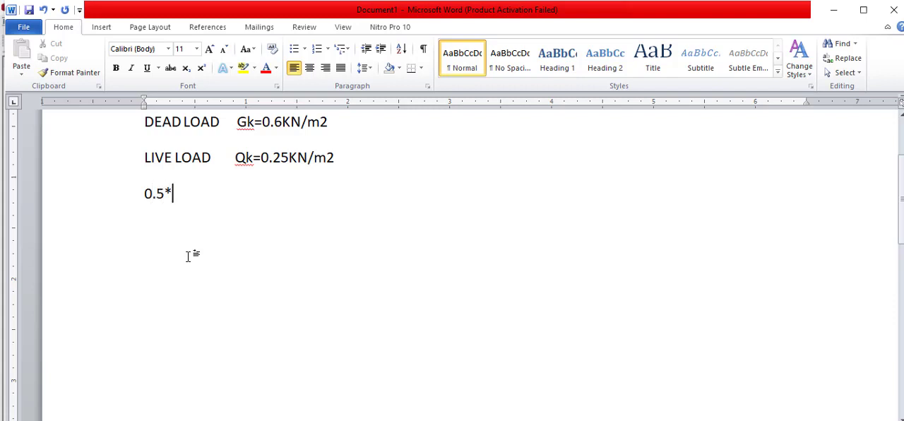
pyautogui.write('3')
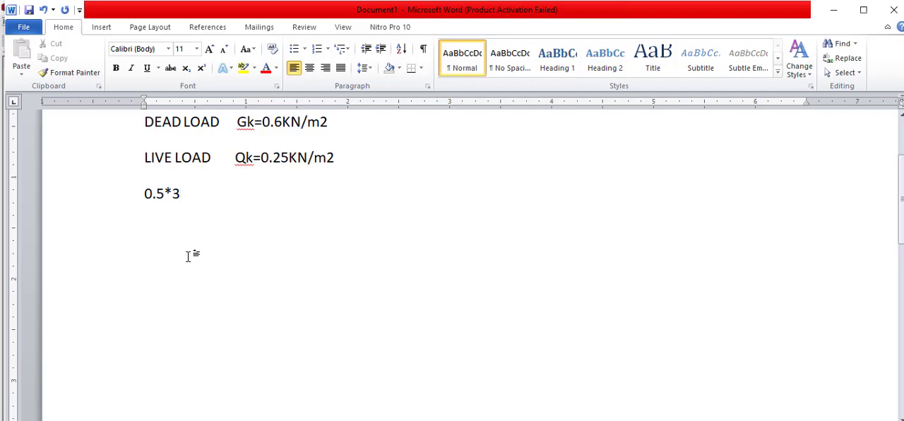
pyautogui.write('*')
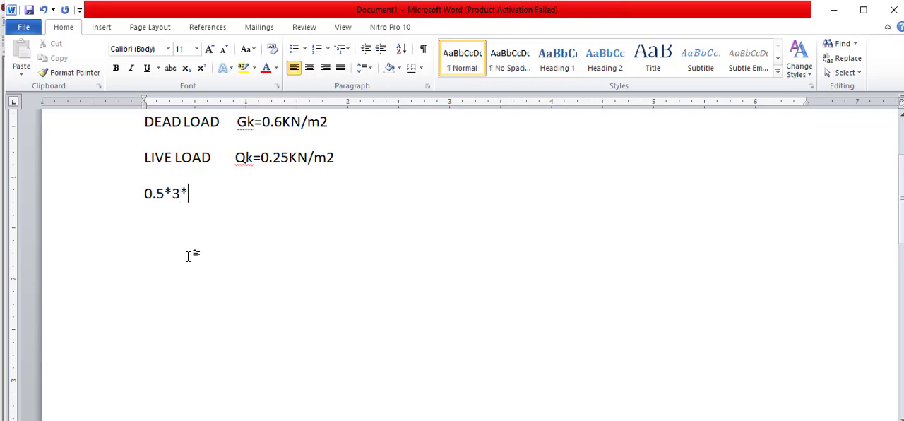
pyautogui.write('0.')
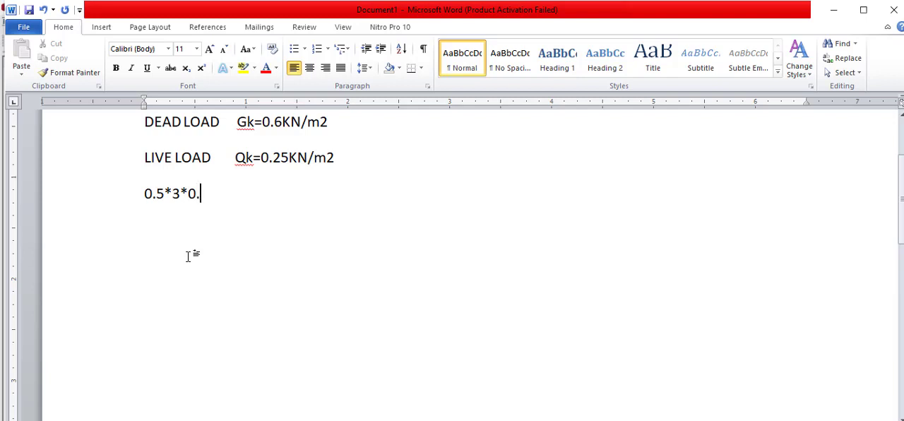
pyautogui.write('6')
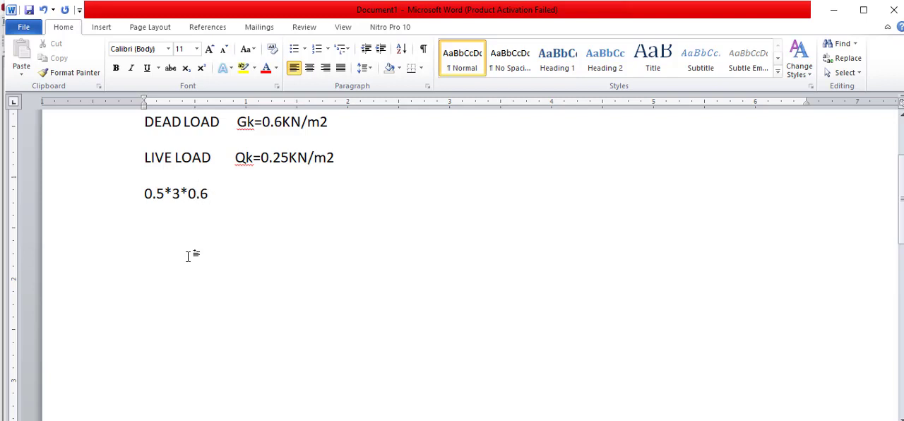
pyautogui.write('=')
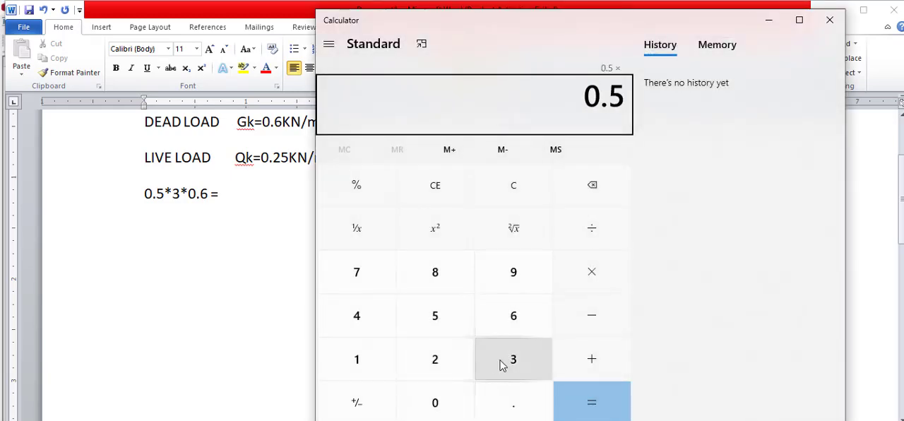
# Multiply 0.5 by 3 in Calculator to get 1.5
pyautogui.click(513, 359)
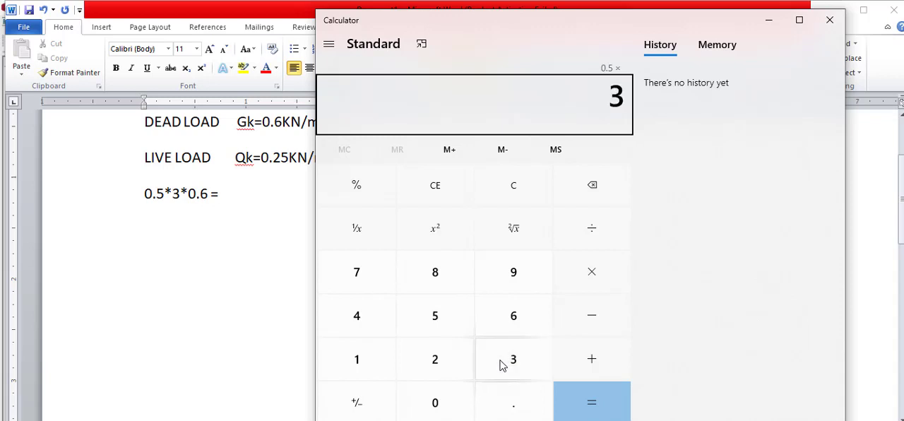
pyautogui.click(592, 402)
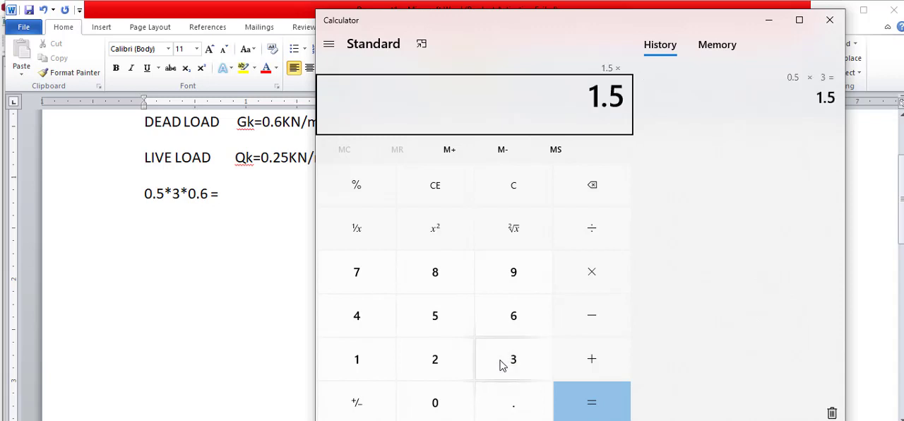
pyautogui.click(592, 402)
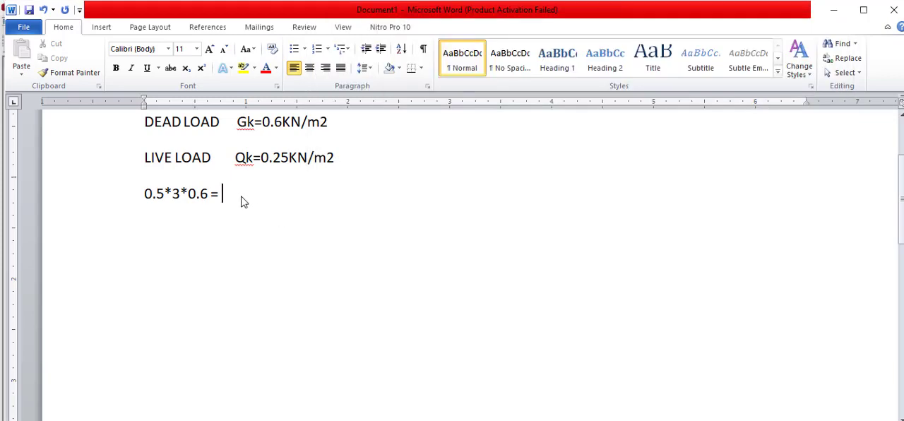
pyautogui.moveTo(242, 217)
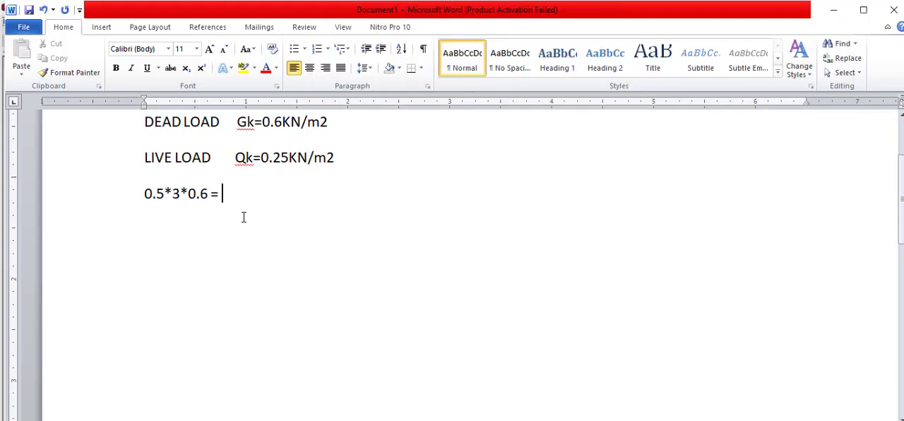
# Append the result '0.9KN/m' after the equals sign in the Word calculation line
pyautogui.write('0')
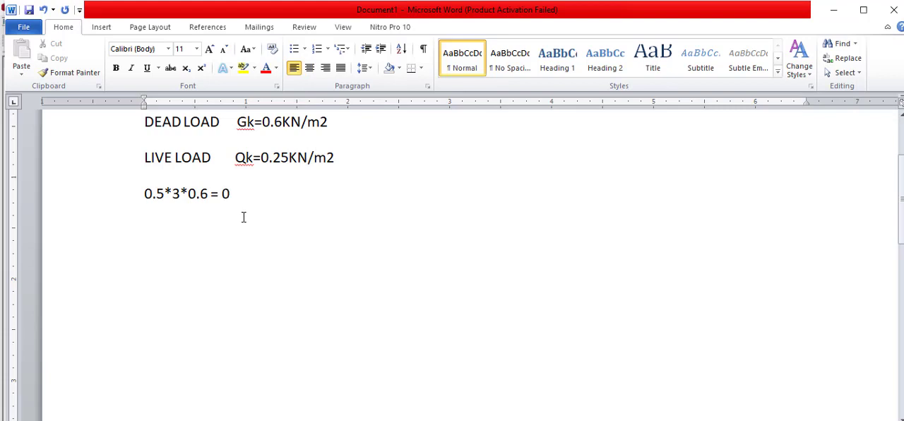
pyautogui.write('.9')
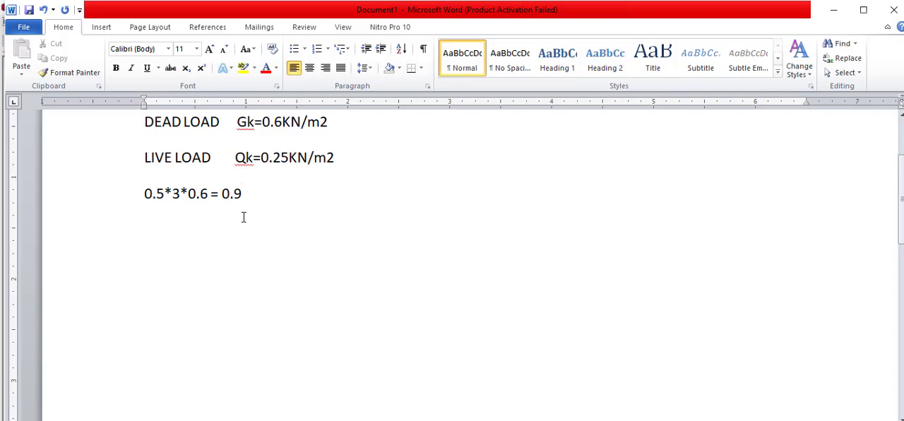
pyautogui.write('KN')
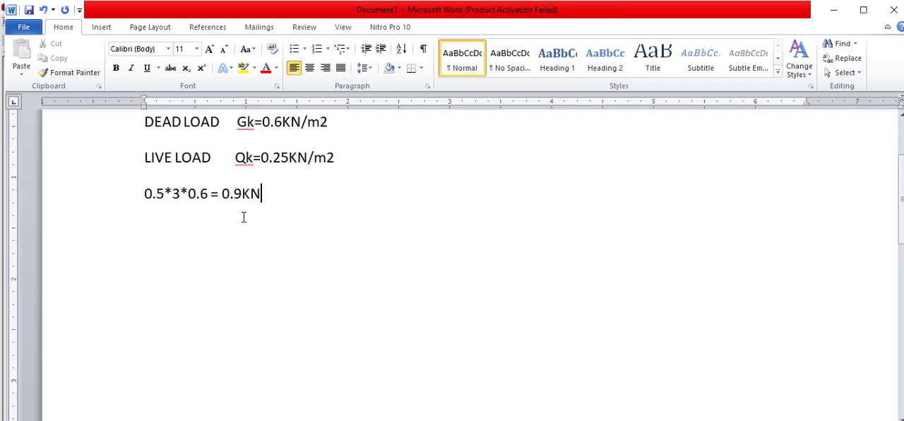
pyautogui.write('/')
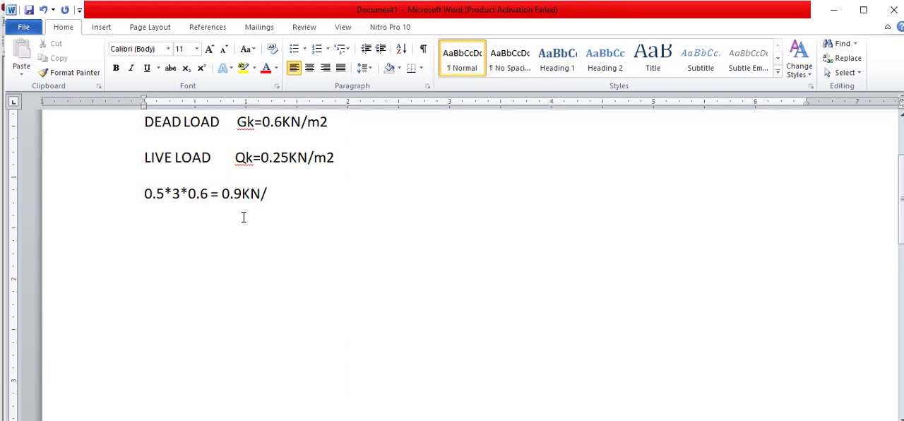
pyautogui.write('m')
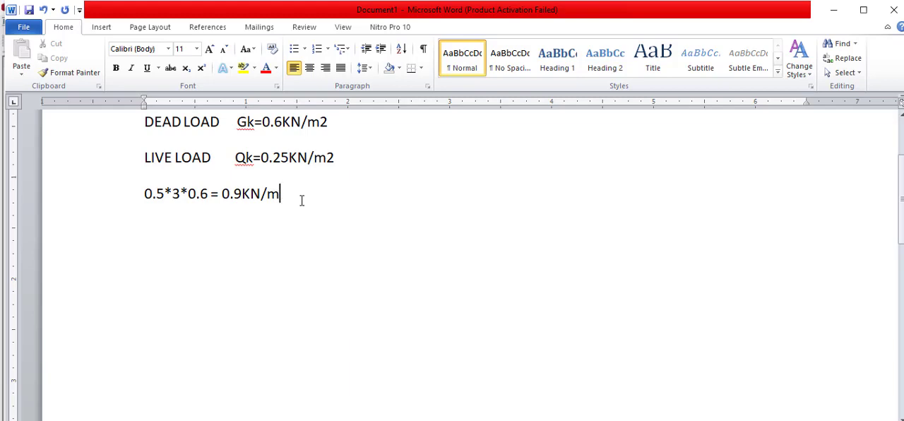
pyautogui.moveTo(238, 202)
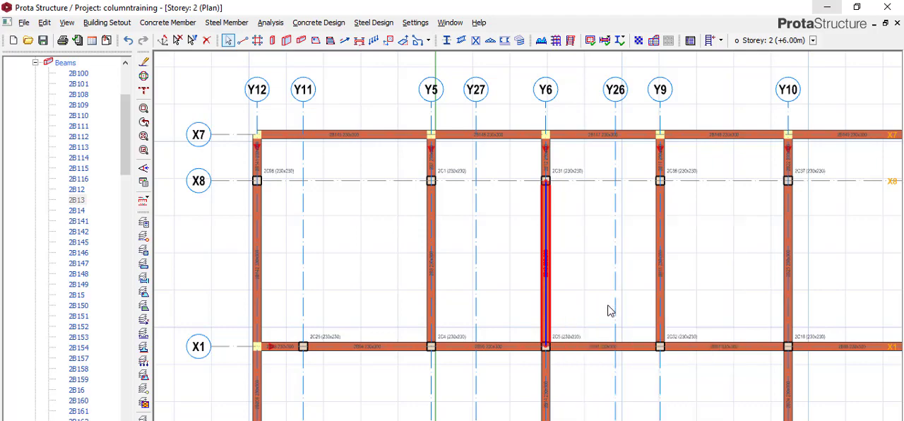
pyautogui.moveTo(587, 245)
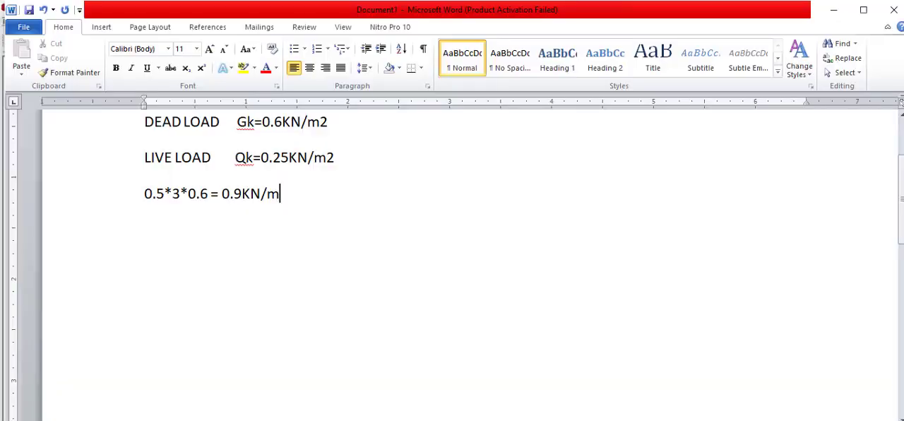
pyautogui.moveTo(298, 206)
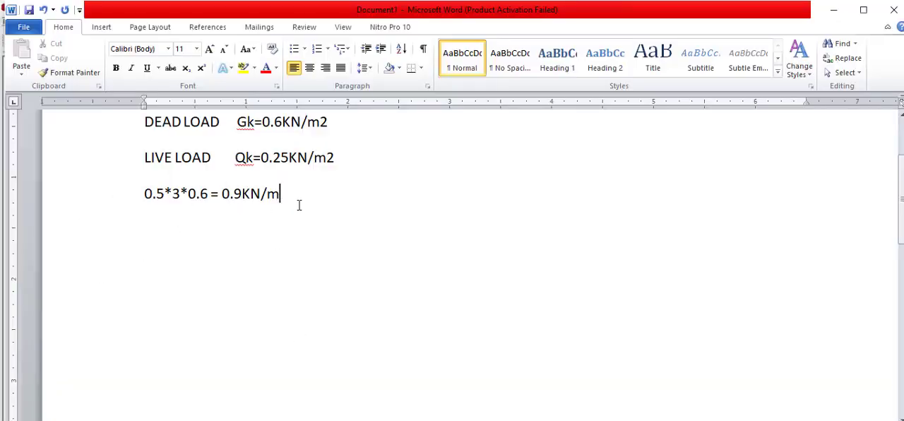
pyautogui.moveTo(178, 207)
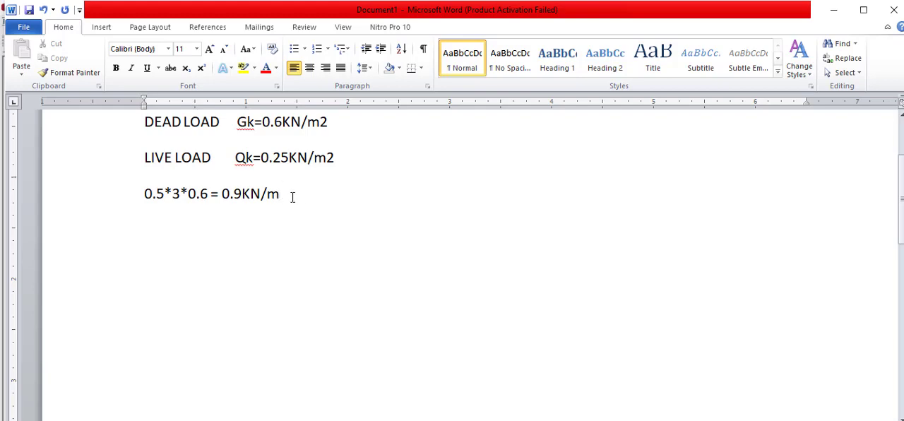
pyautogui.moveTo(332, 341)
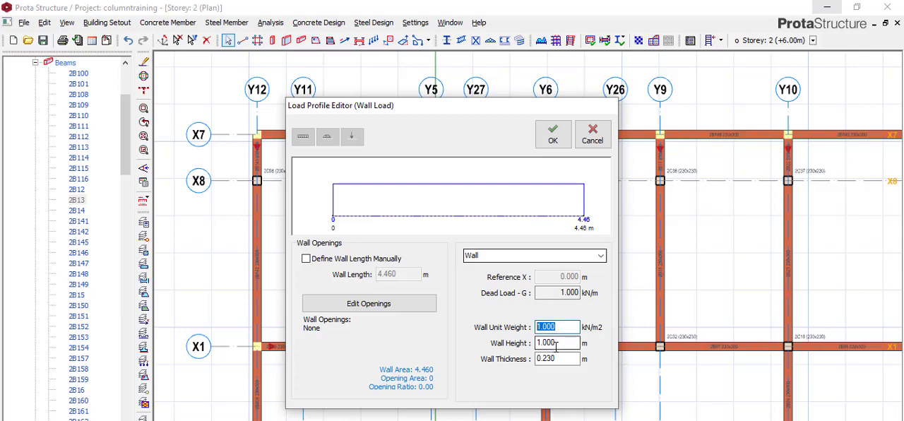
# Inspect the roof beam's wall load height: 1 m at 1 kN/m2 unit weight
pyautogui.click(556, 342)
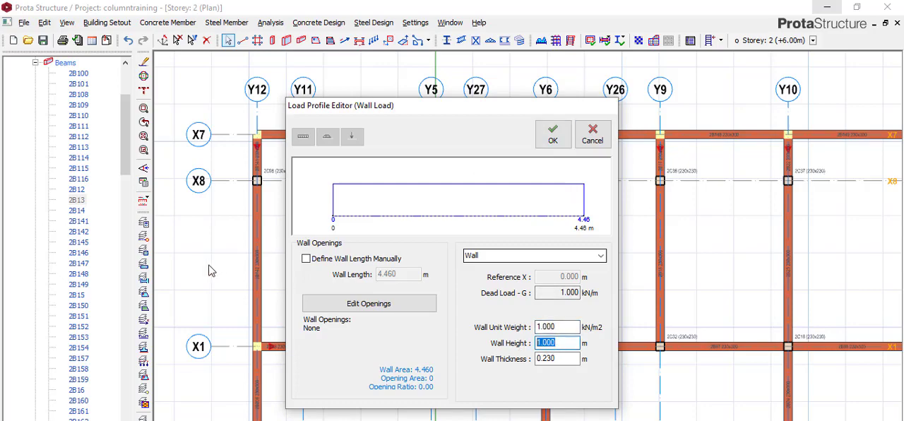
pyautogui.moveTo(729, 226)
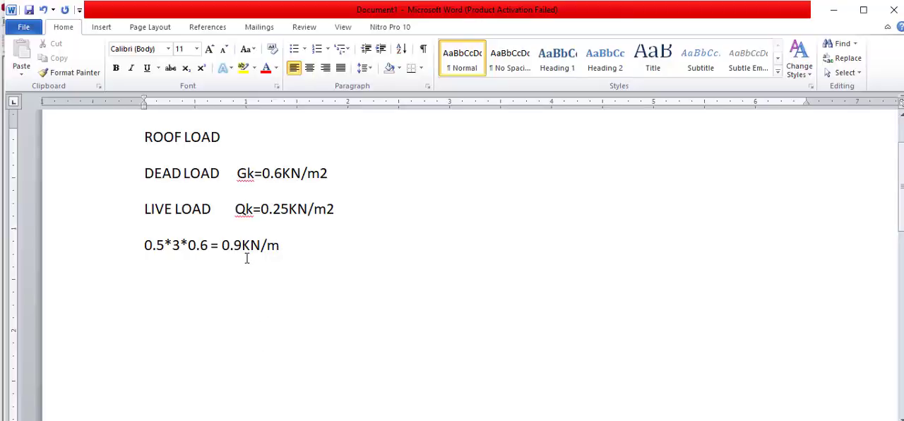
pyautogui.moveTo(356, 308)
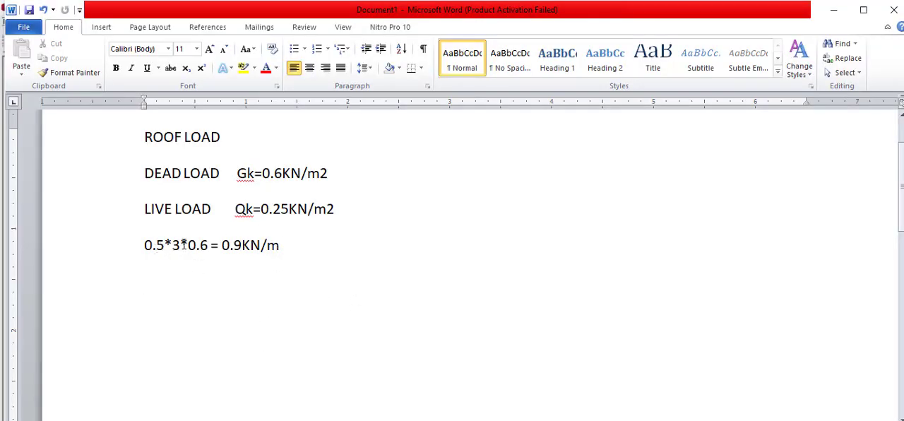
# Highlight the factor 3 in the Word line '0.5*3*0.6 = 0.9KN/m'
pyautogui.doubleClick(174, 245)
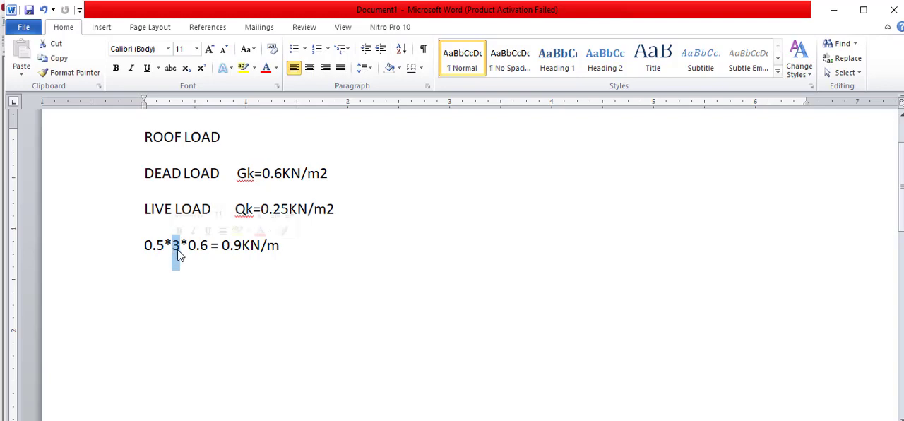
pyautogui.moveTo(275, 309)
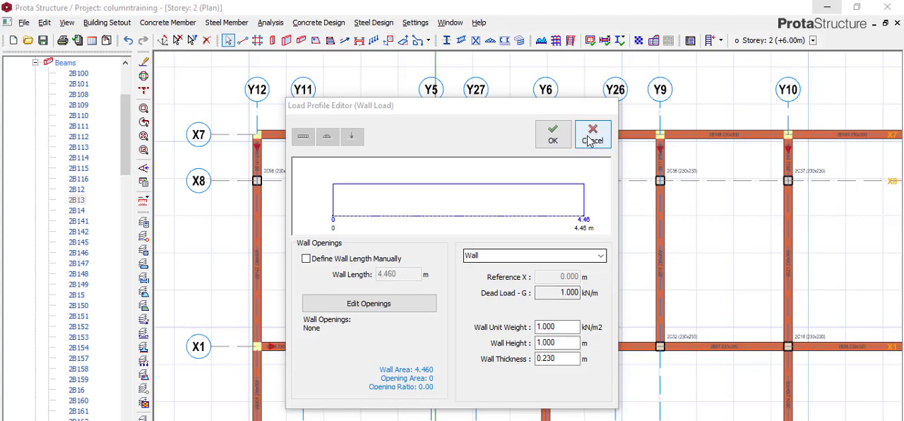
# Cancel the Wall Load editor and look over the storey 2 beam plan
pyautogui.click(593, 139)
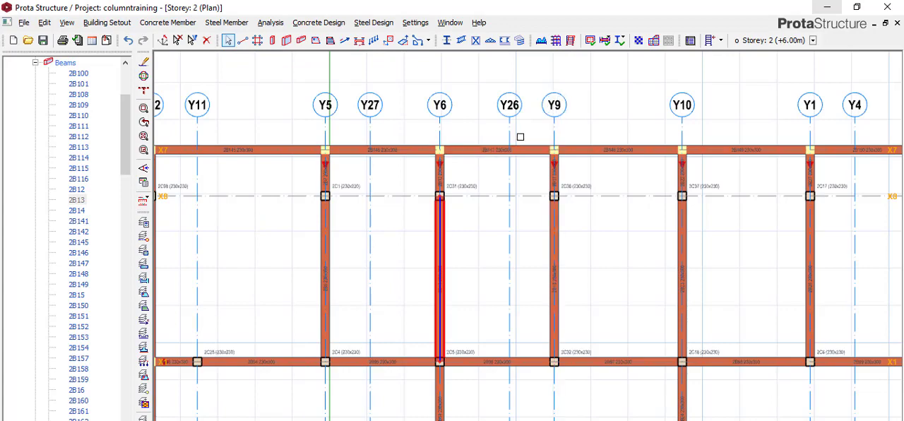
pyautogui.click(439, 104)
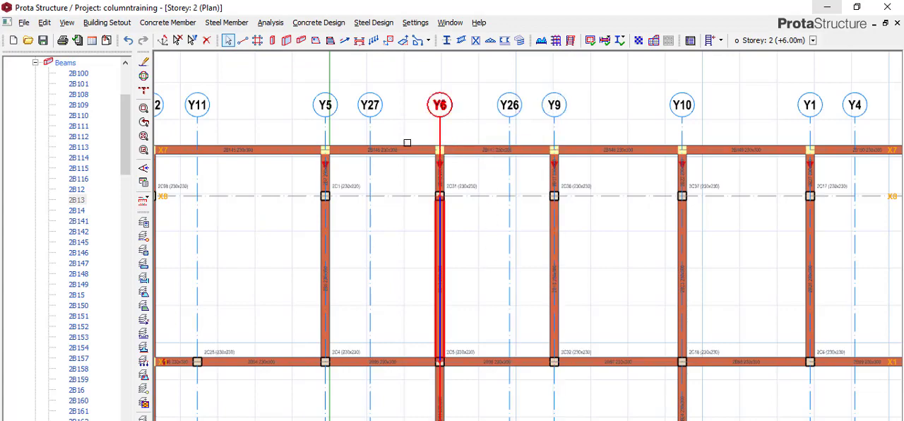
pyautogui.click(480, 149)
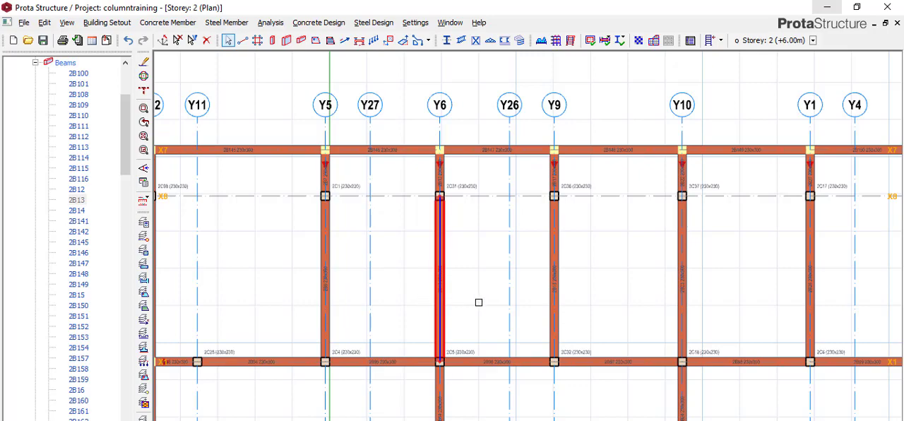
pyautogui.moveTo(456, 260)
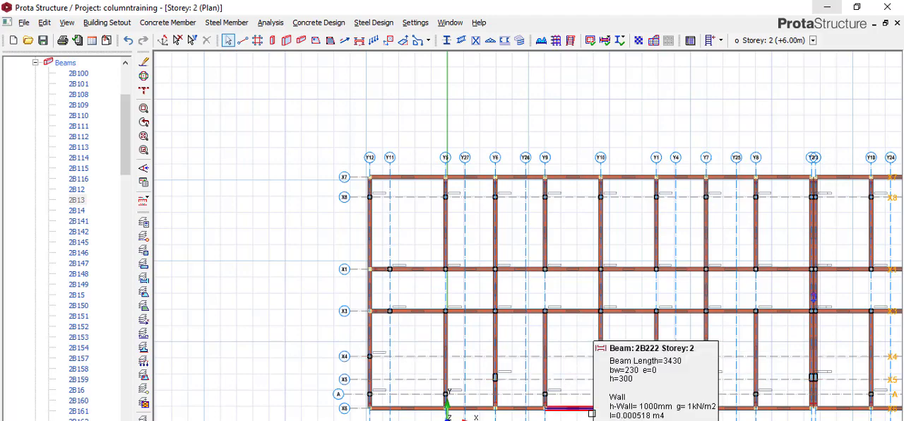
pyautogui.click(600, 157)
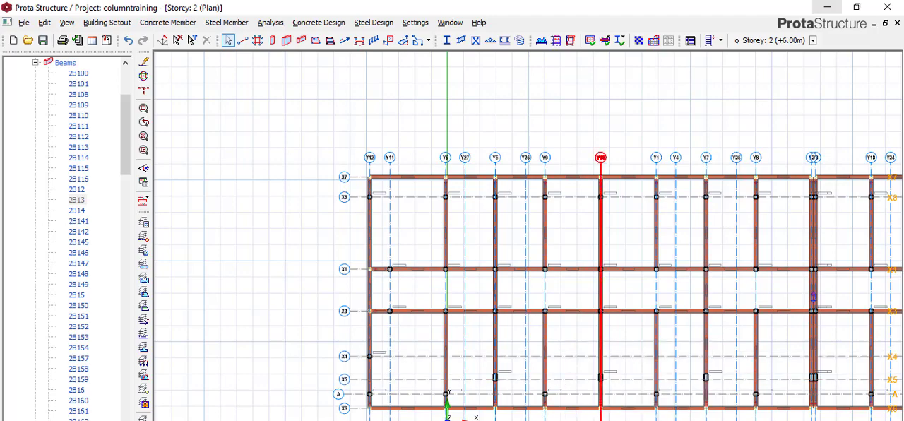